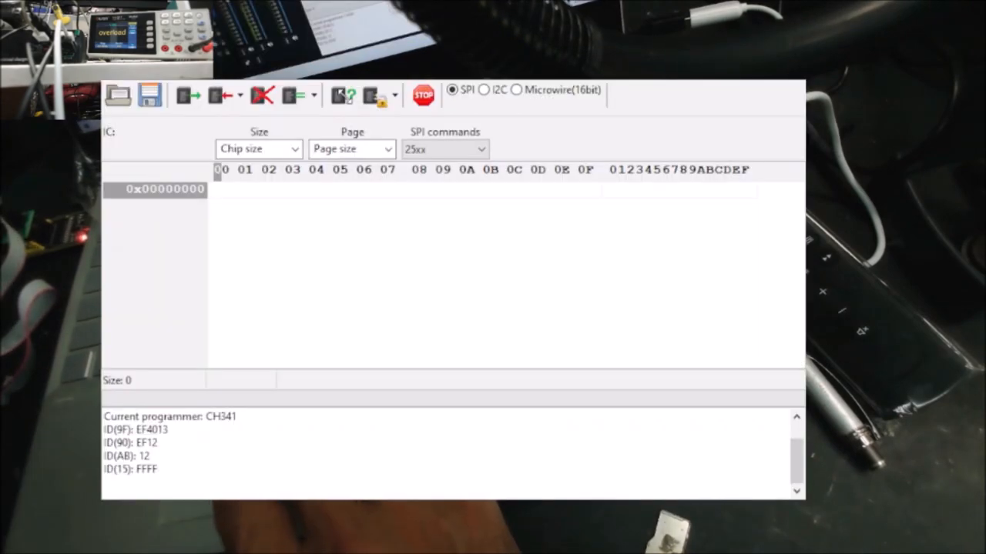
mouse_move(372, 191)
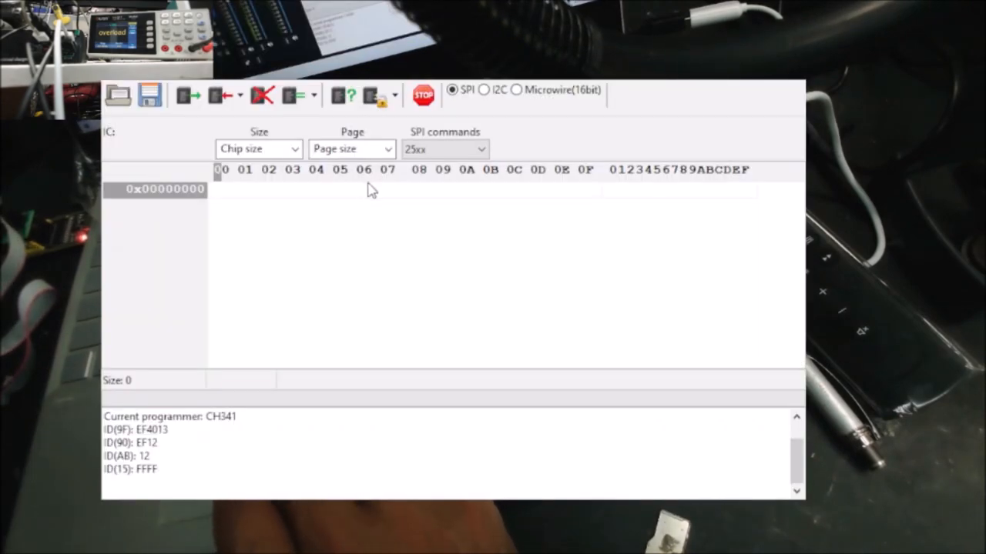
mouse_move(377, 214)
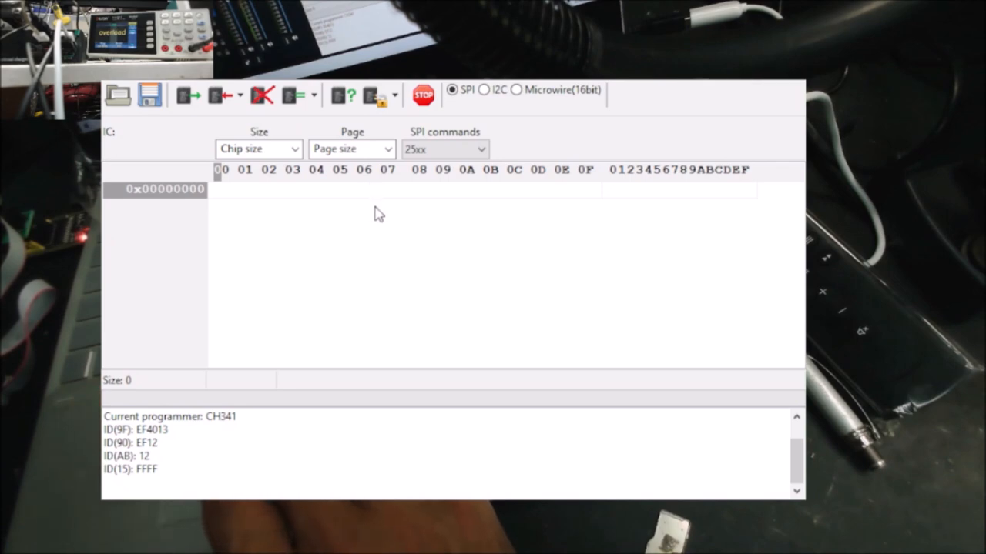
mouse_move(387, 200)
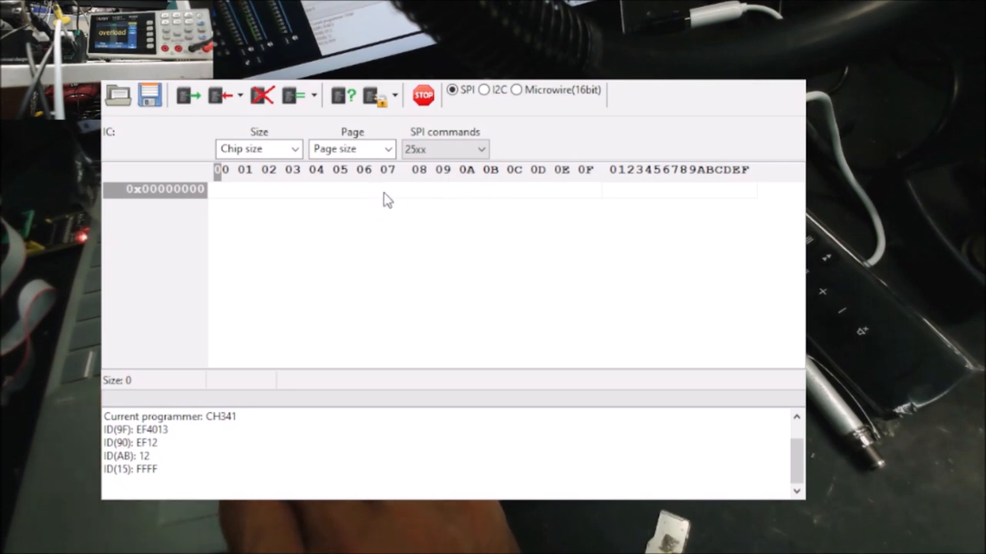
mouse_move(397, 204)
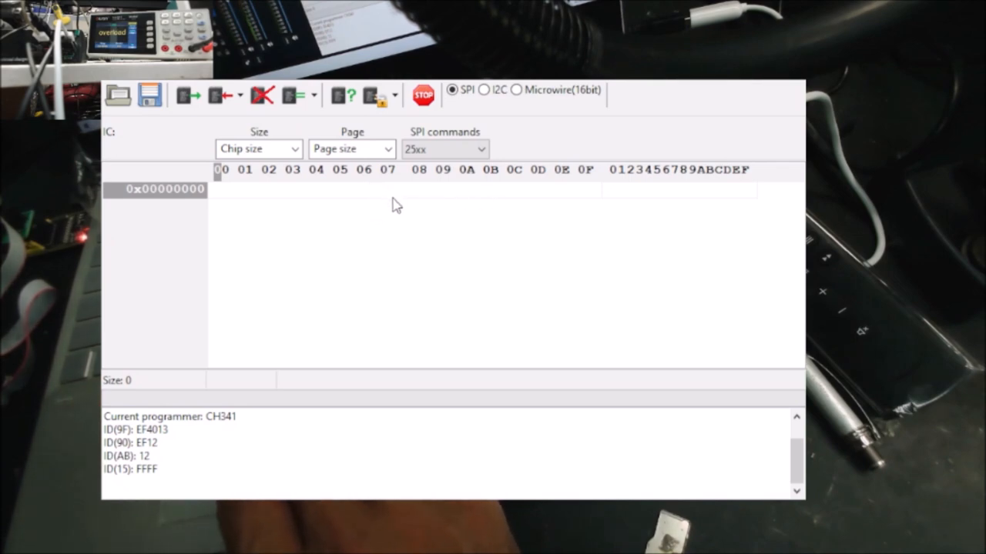
mouse_move(435, 198)
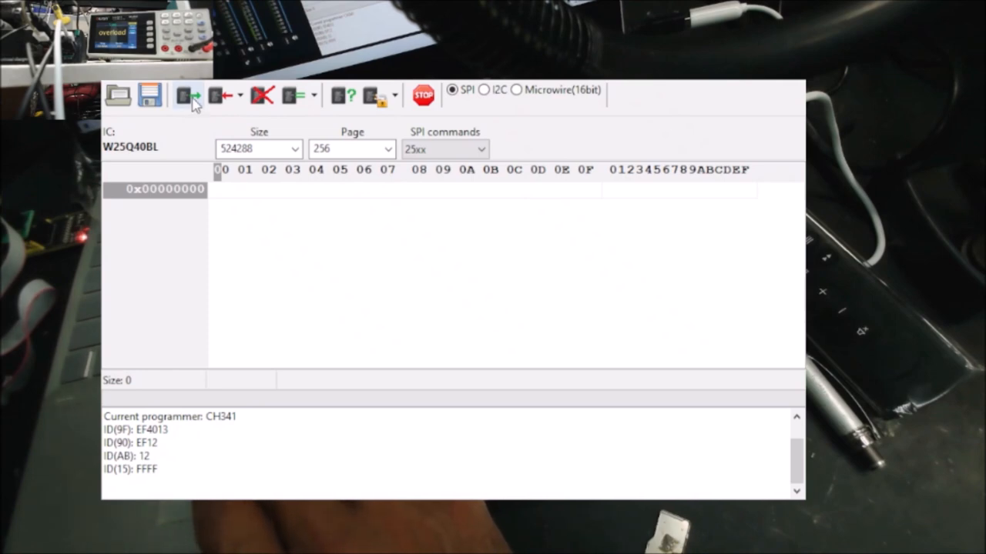
Read the W25Q40BL chip into the buffer and verify the 524288-byte dump against it.
click(187, 95)
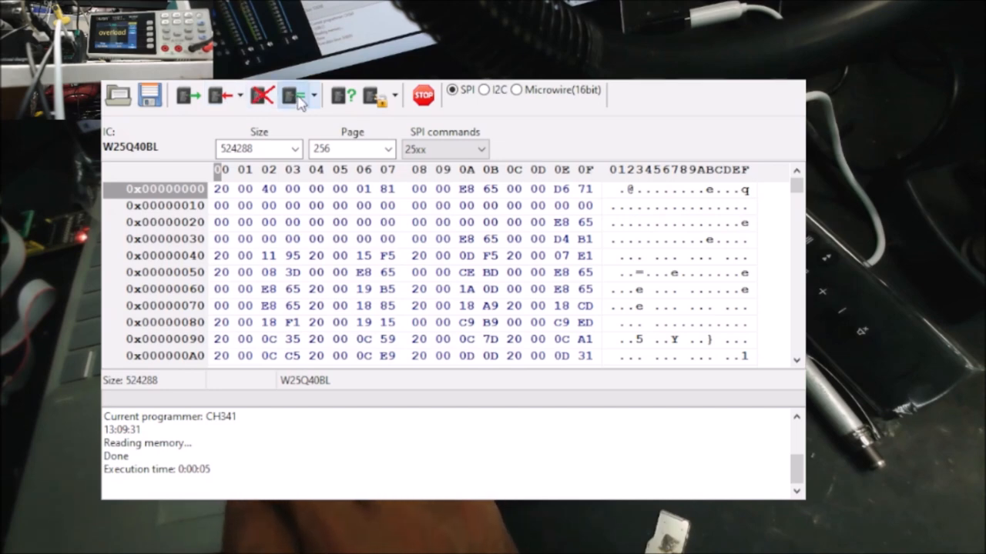
click(290, 95)
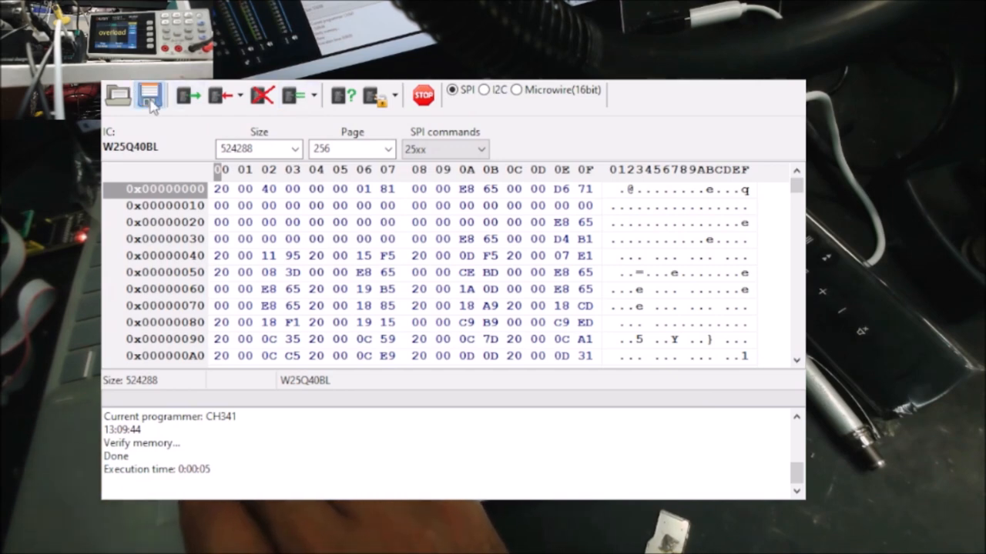
Save the dump to the Desktop under the Samsung startup EEPROM file name.
click(150, 95)
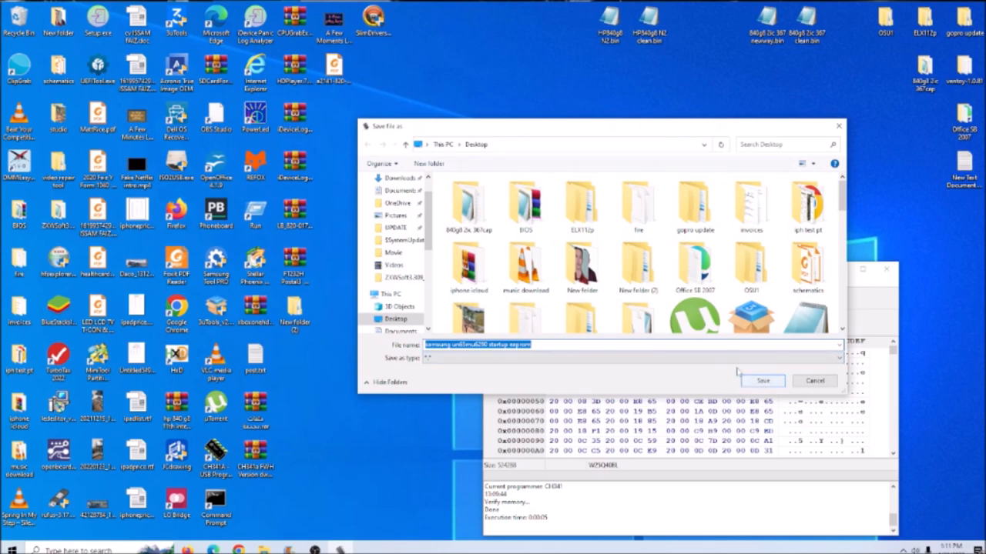
click(763, 380)
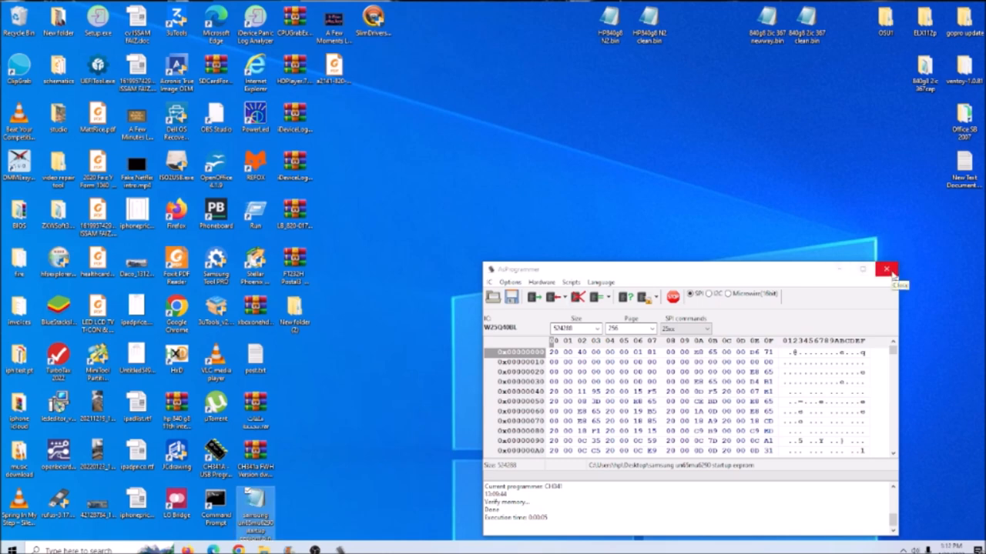
Close AsProgrammer and bring up the CH341A USB Programmer shortcut's context menu.
click(886, 269)
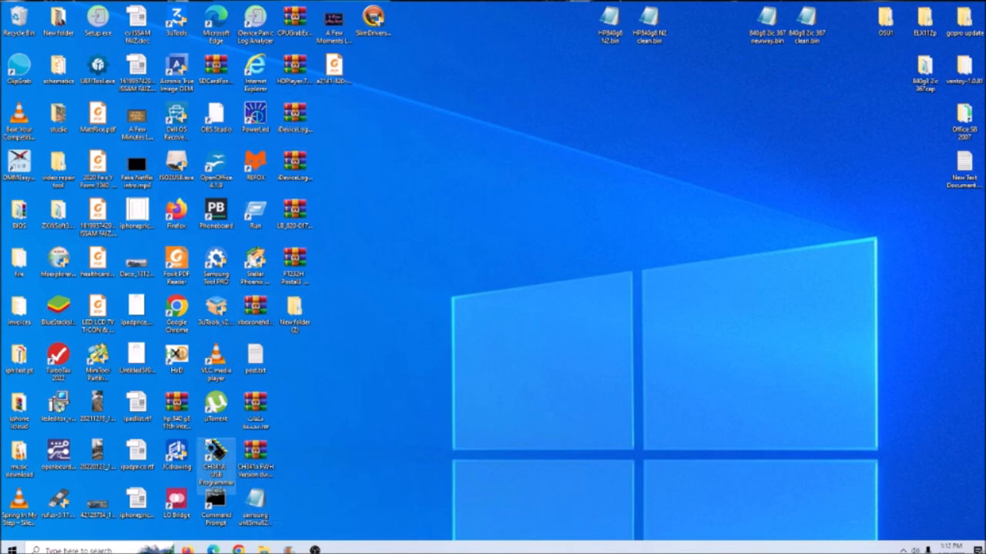
right_click(216, 462)
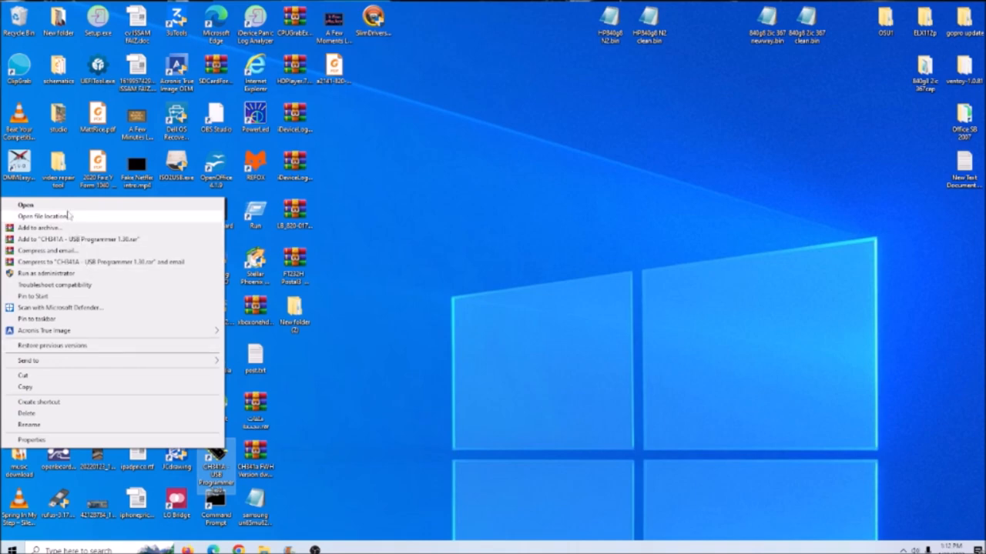
mouse_move(46, 274)
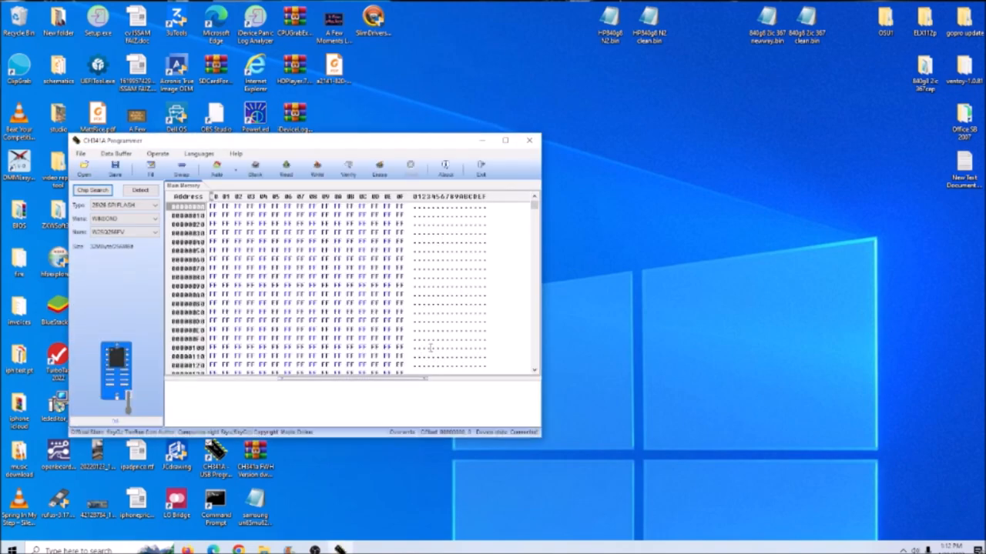
Centre the window, detect the Winbond W25Q40BV chip, and dismiss the access violation error.
drag(308, 140, 547, 185)
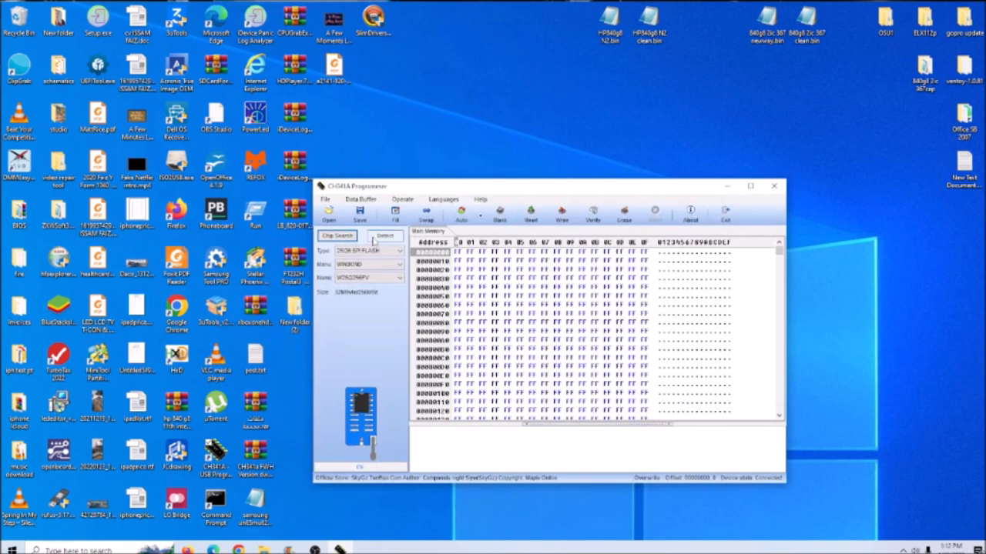
click(384, 236)
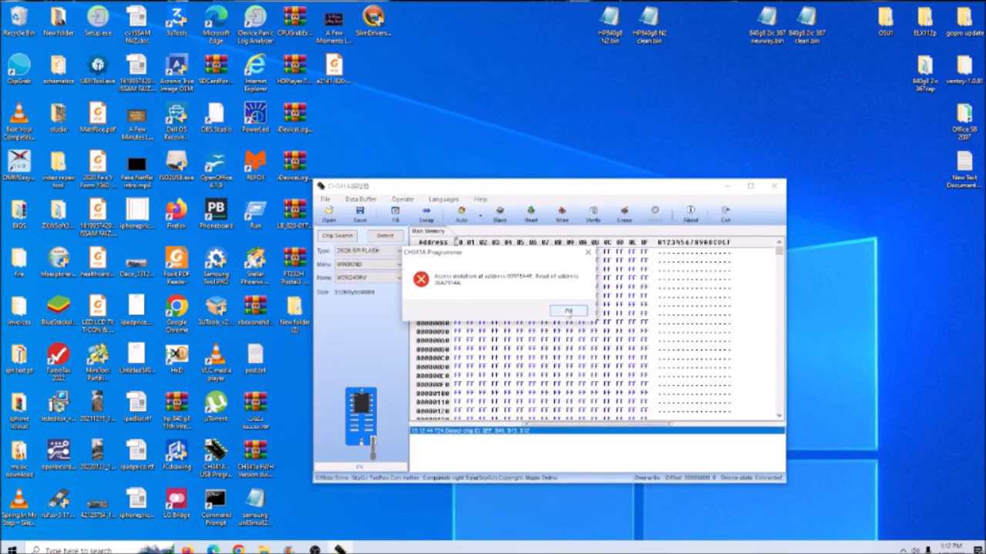
click(568, 311)
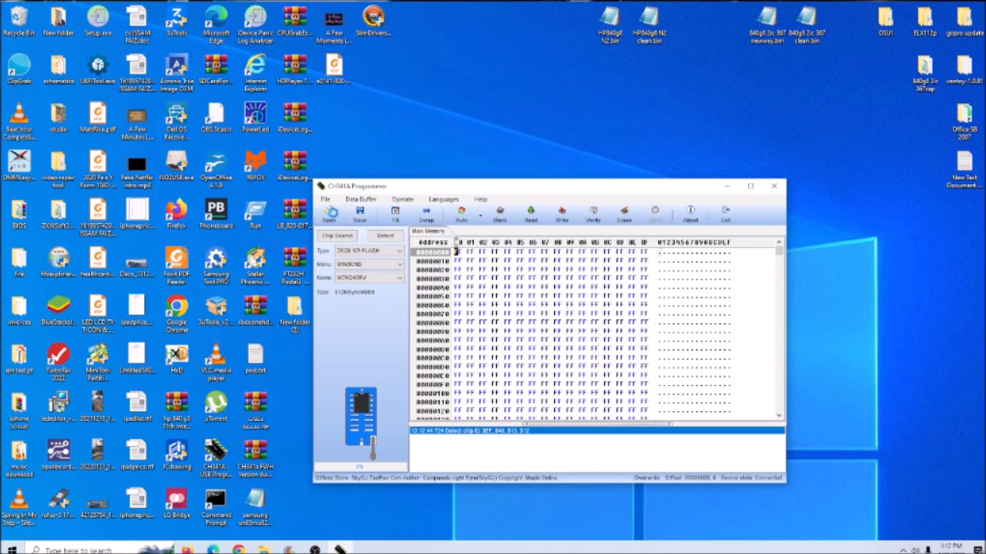
click(330, 214)
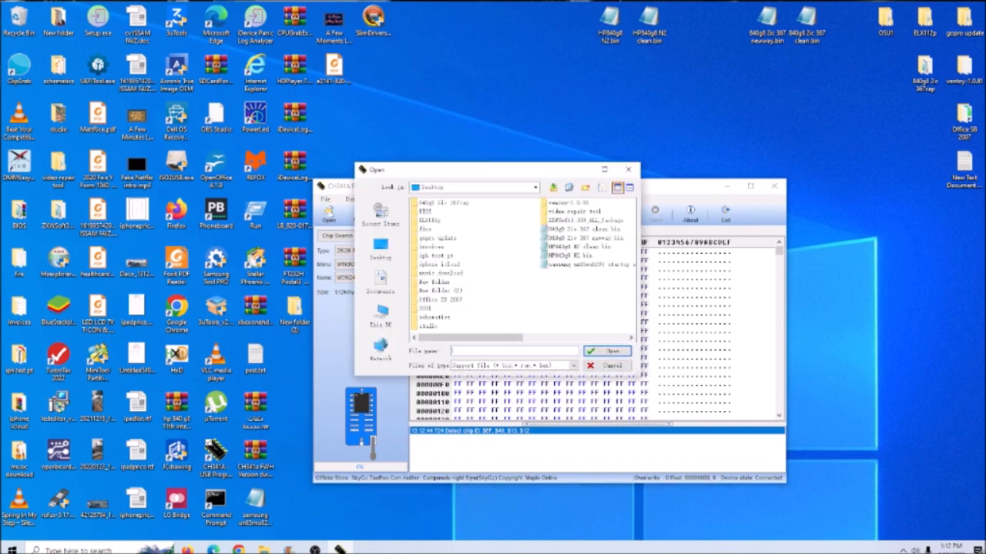
Load the Samsung startup dump, verify it against the chip, and dismiss the match message.
click(607, 351)
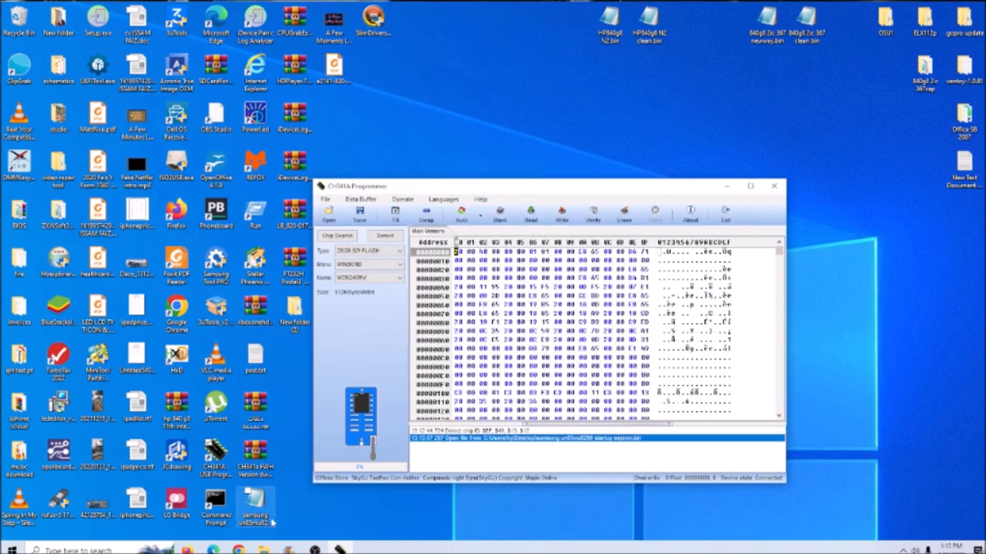
click(593, 214)
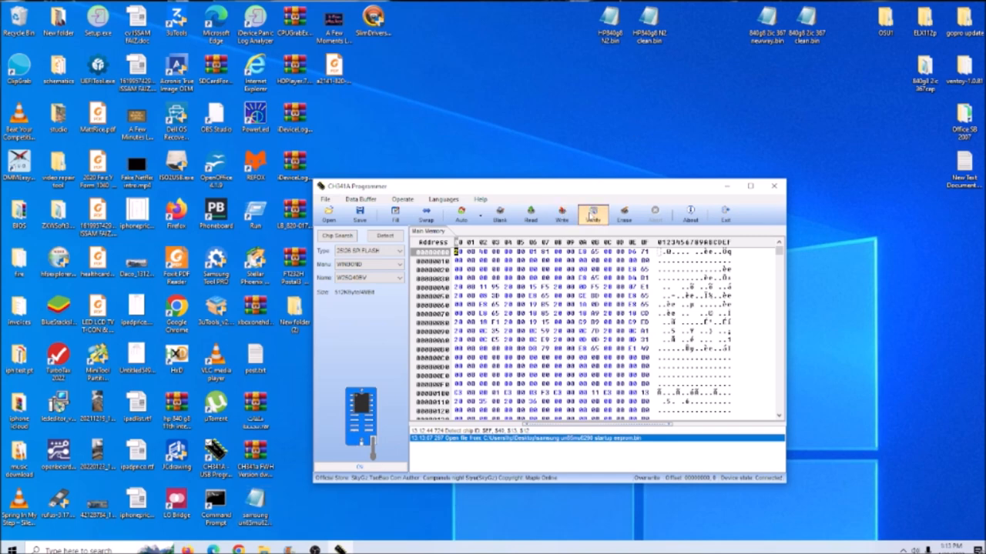
click(593, 214)
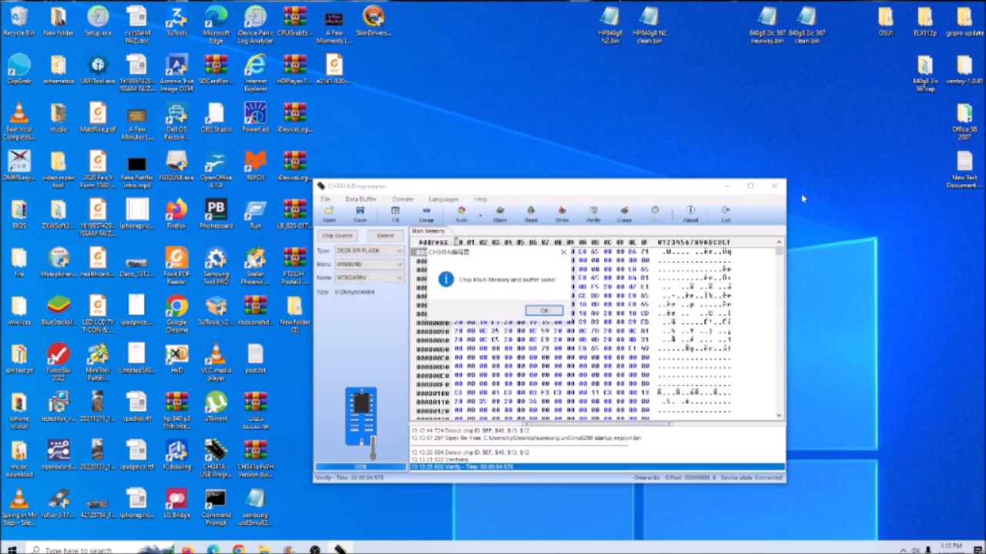
click(543, 310)
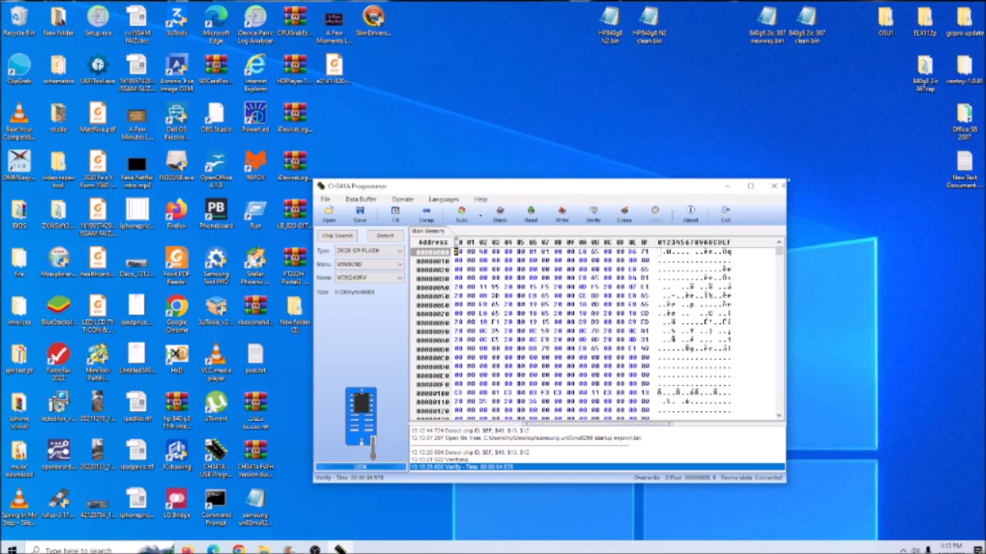
mouse_move(774, 187)
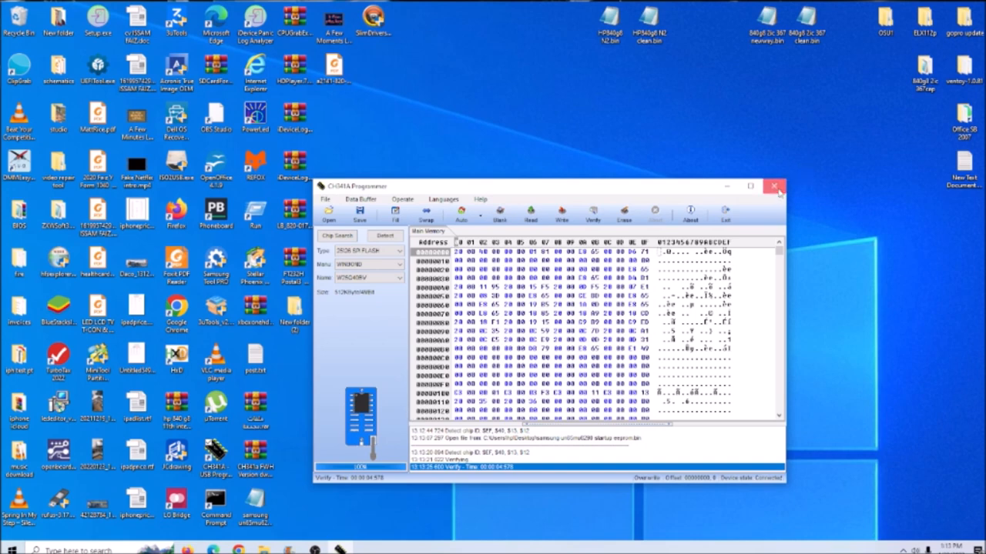
click(773, 186)
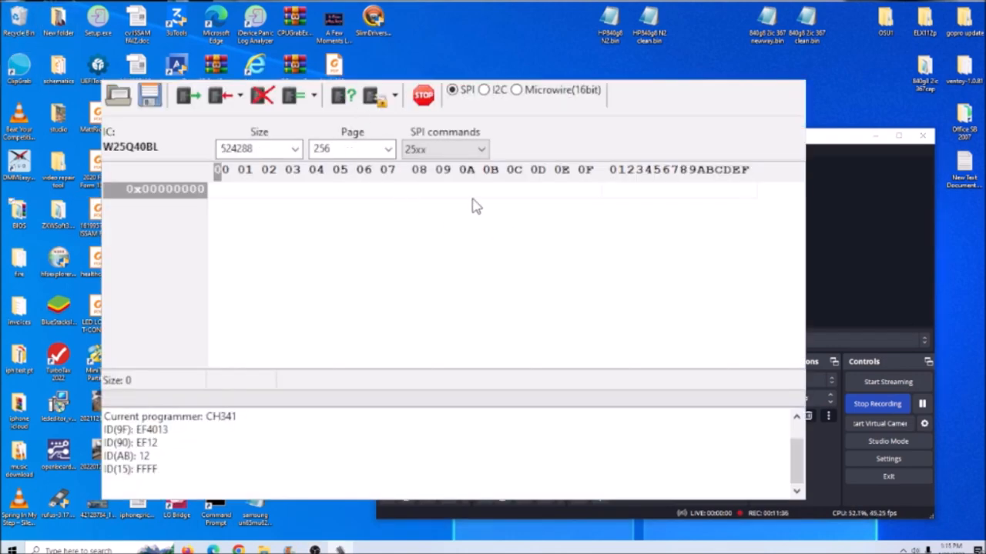
mouse_move(557, 117)
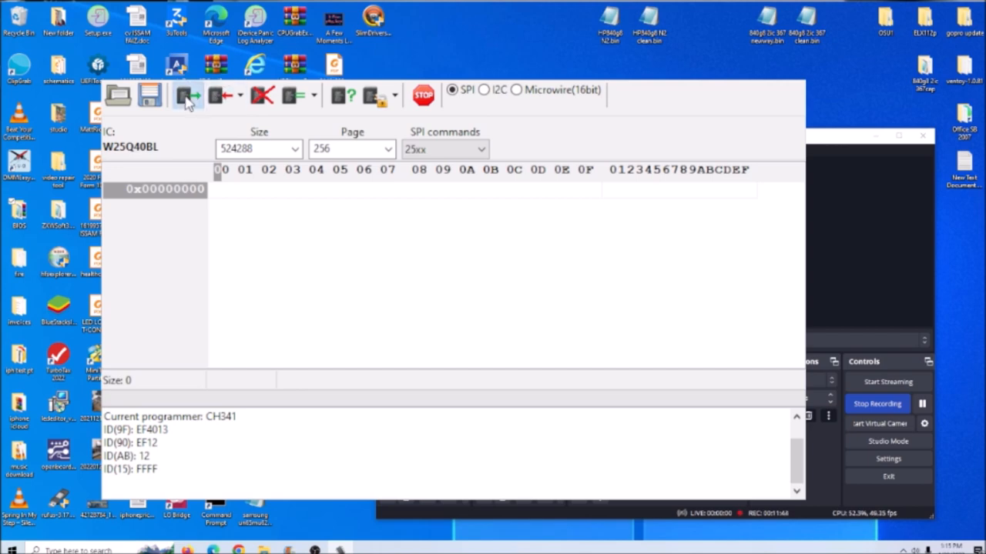
Read the W25Q40BL chip's full 524288 bytes into the buffer again.
click(188, 94)
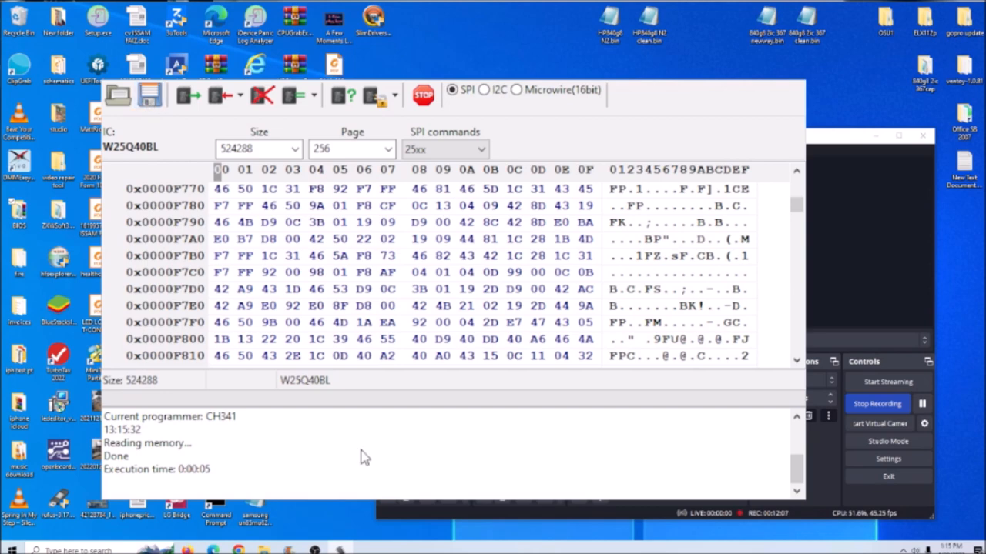
mouse_move(748, 355)
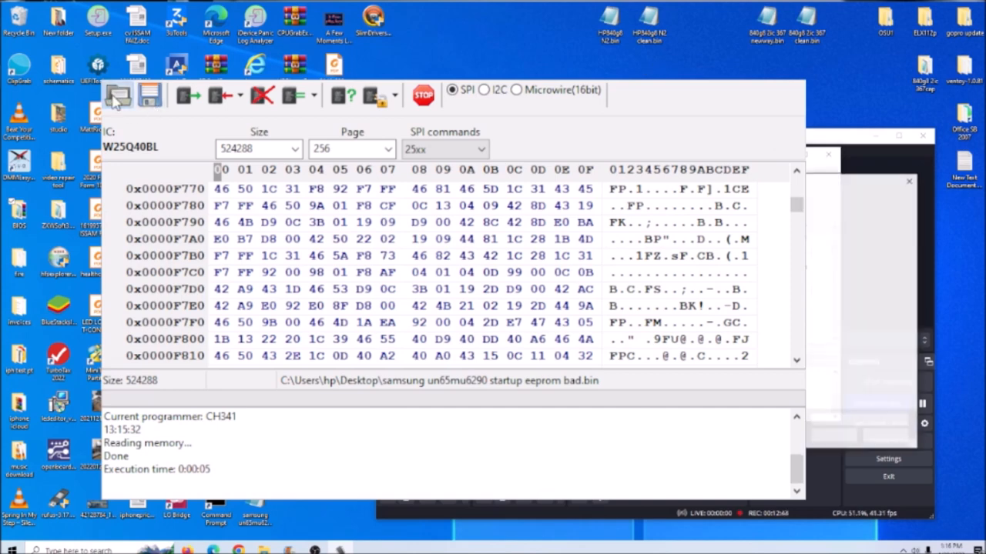
Browse the Desktop file list to find samsung un65mu6290 startup eeprom bad.bin.
click(117, 95)
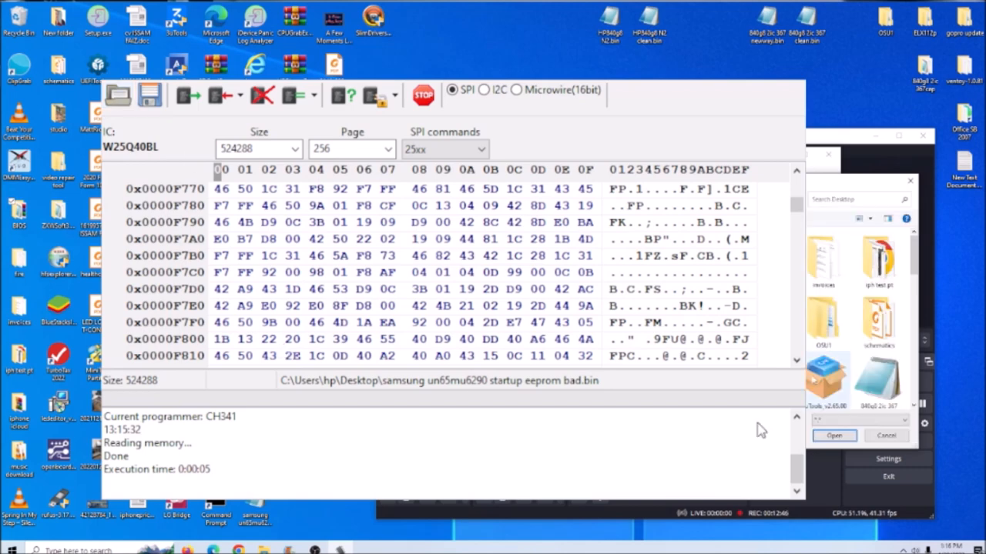
scroll(down, 3)
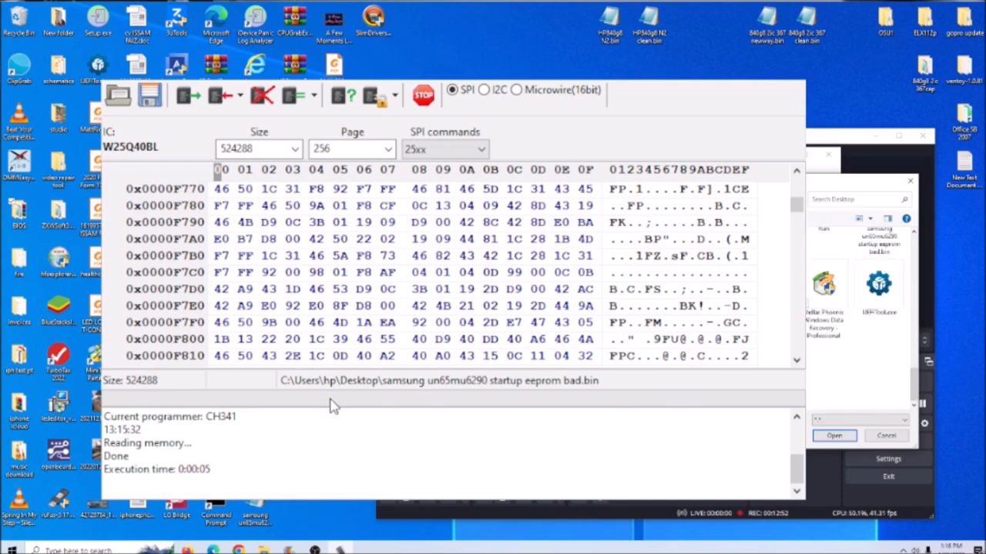
mouse_move(318, 300)
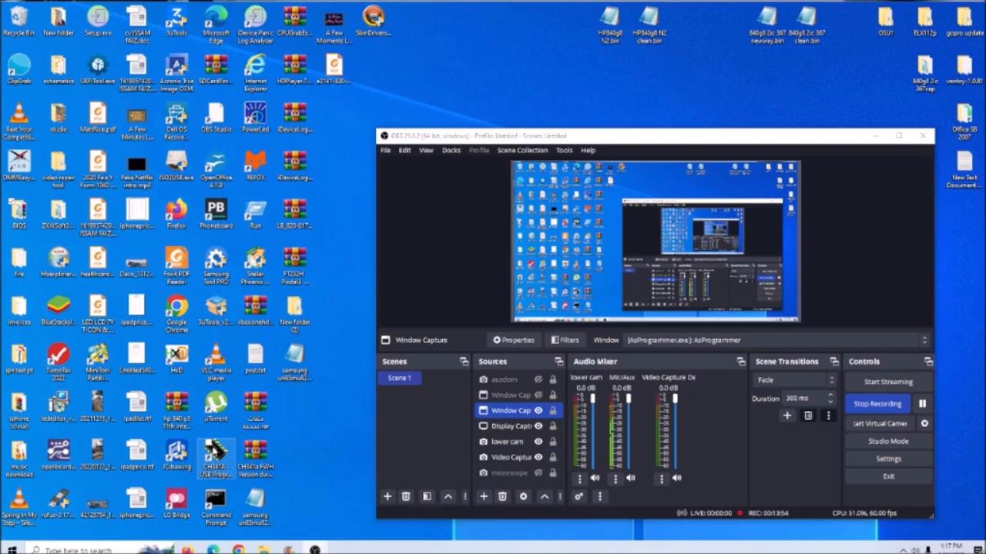
Bring up launch options for the CH341A USB Programmer desktop shortcut.
right_click(215, 462)
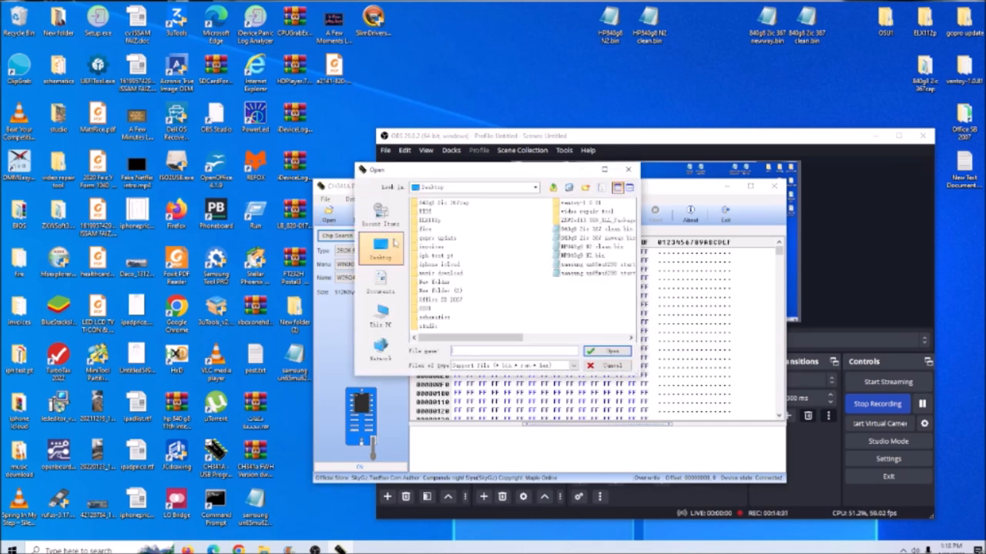
Load the good eeprom.bin, detect the chip, verify, and dismiss the match message.
click(608, 351)
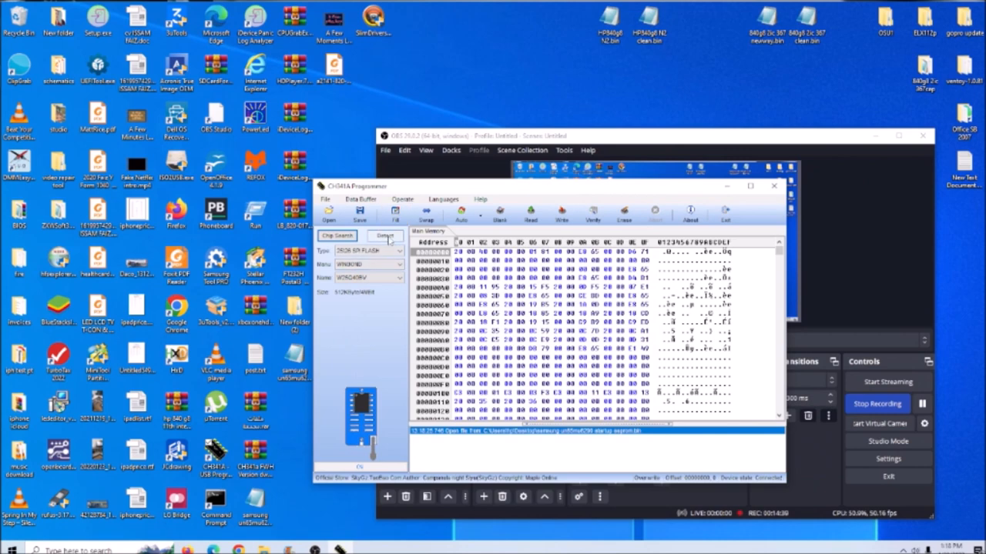
click(530, 214)
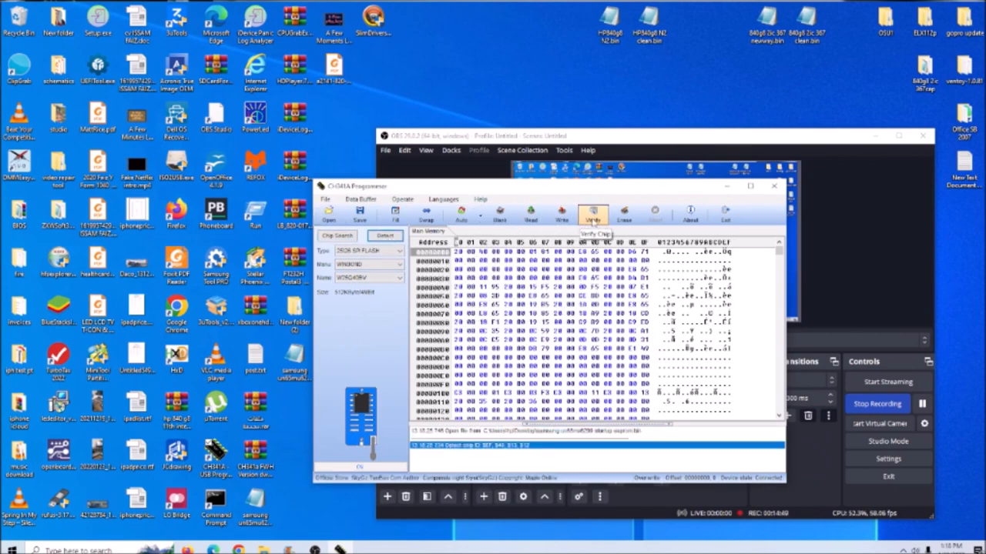
click(592, 214)
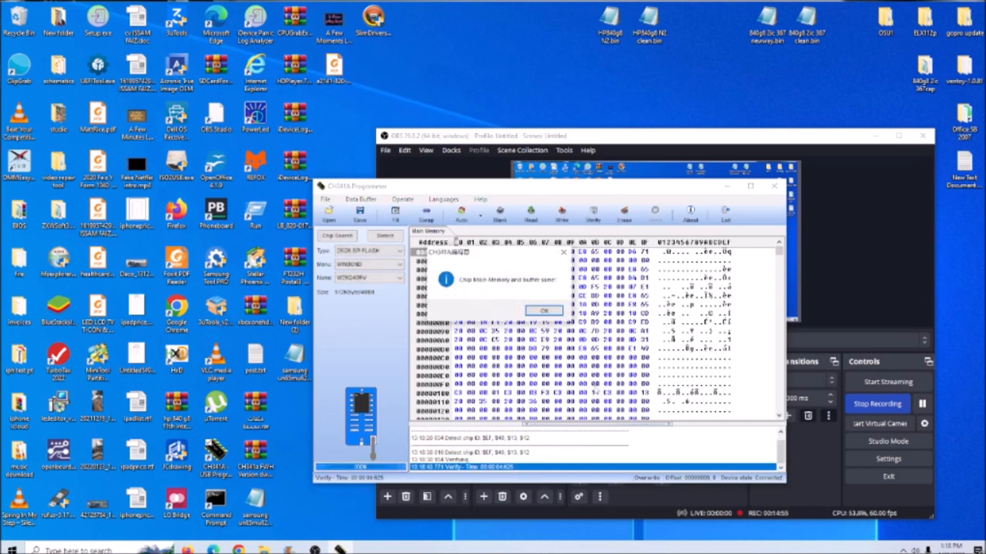
click(543, 310)
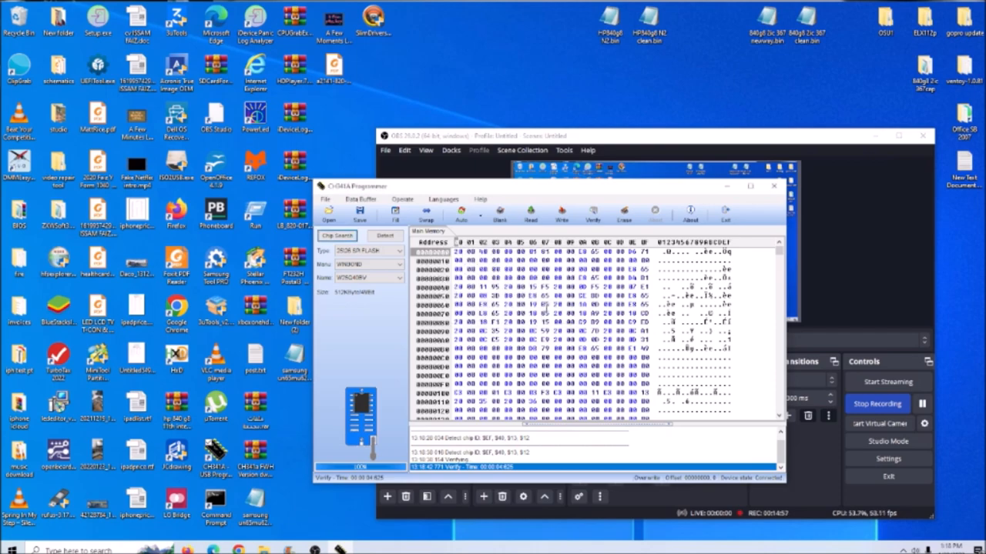